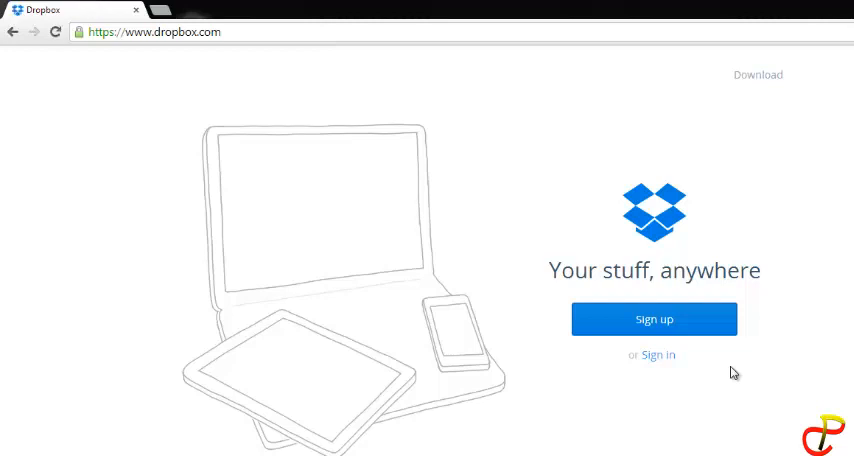
mouse_move(716, 368)
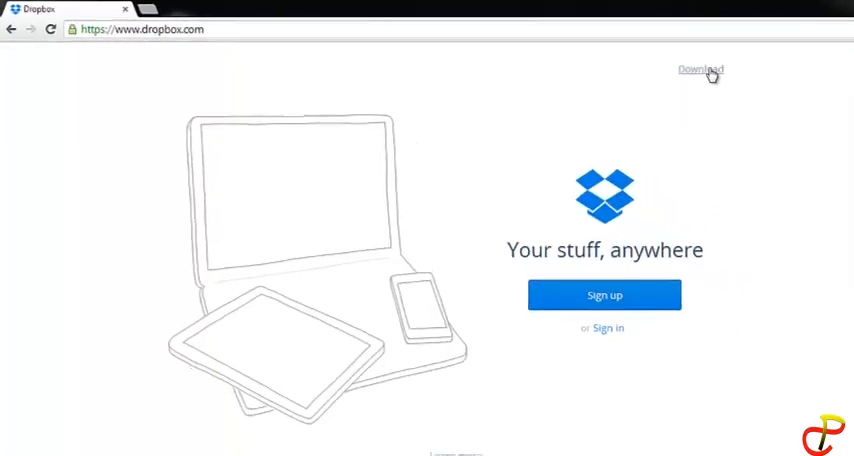
Download the Dropbox desktop installer from dropbox.com to the computer.
click(700, 70)
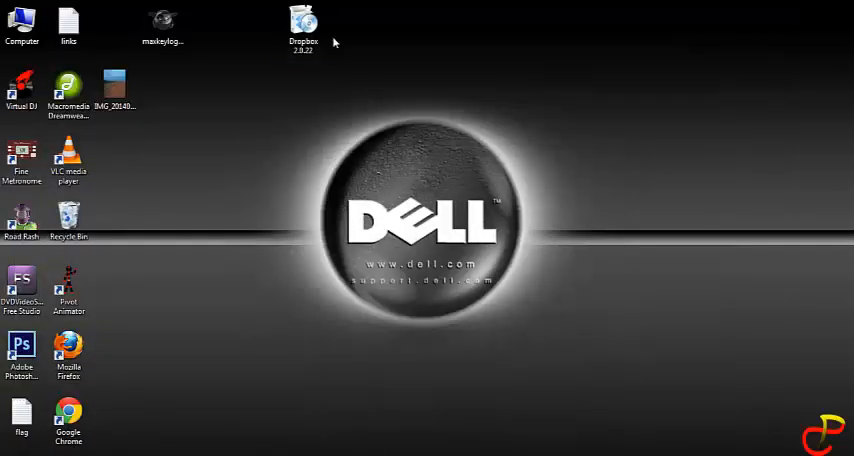
Run the downloaded Dropbox installer from the desktop so the setup wizard appears.
click(304, 24)
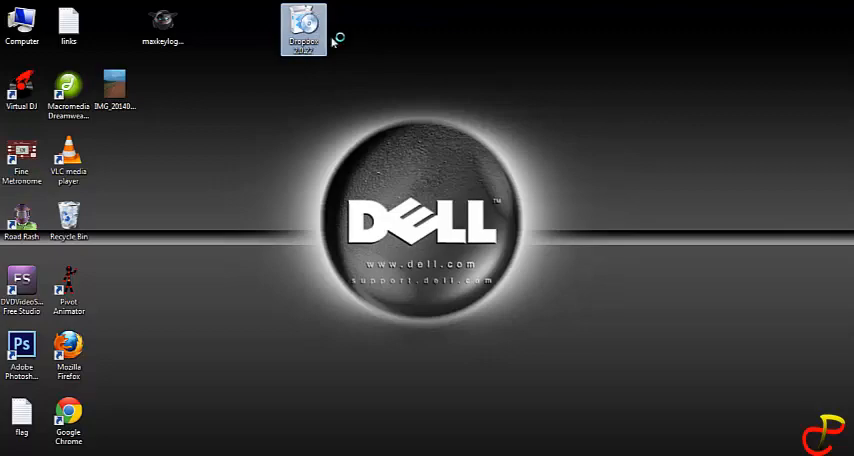
double_click(304, 28)
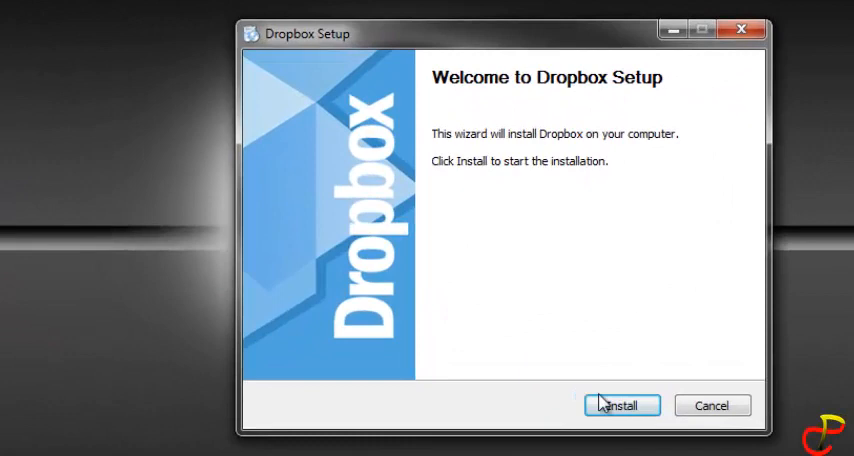
Start the Dropbox installation from the welcome screen and let the progress bar run.
click(620, 404)
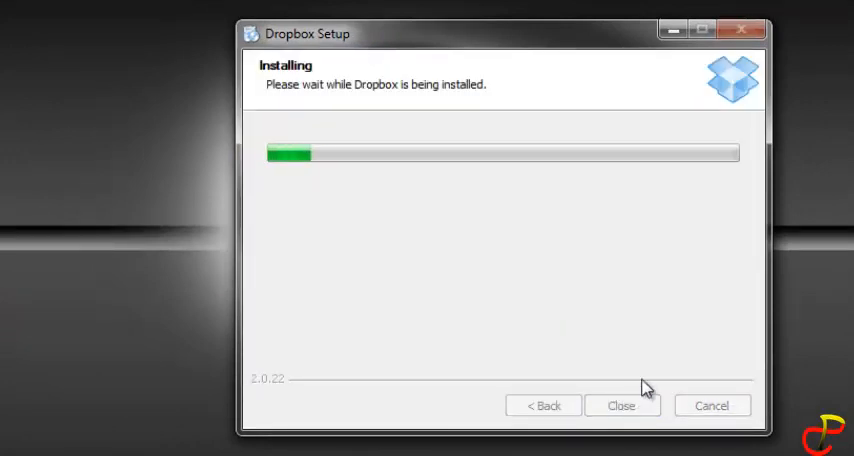
mouse_move(672, 352)
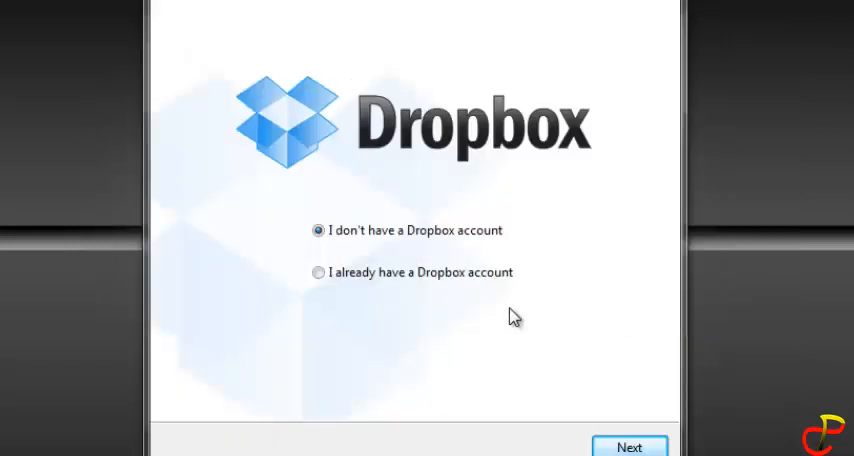
mouse_move(492, 308)
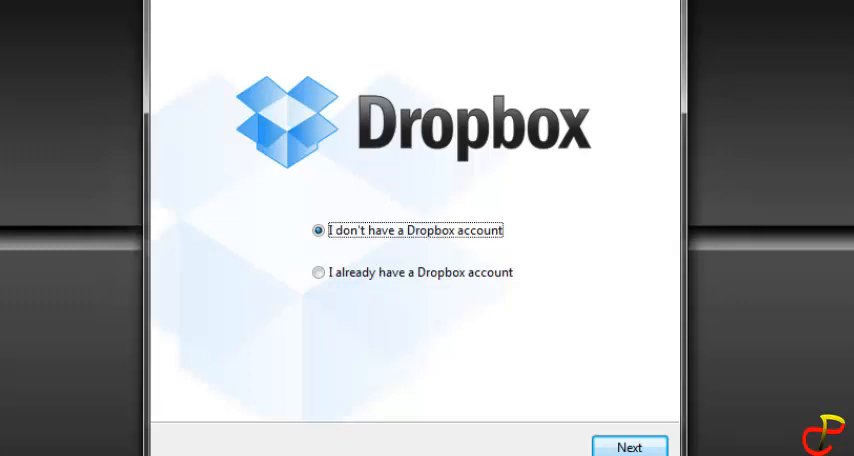
mouse_move(392, 288)
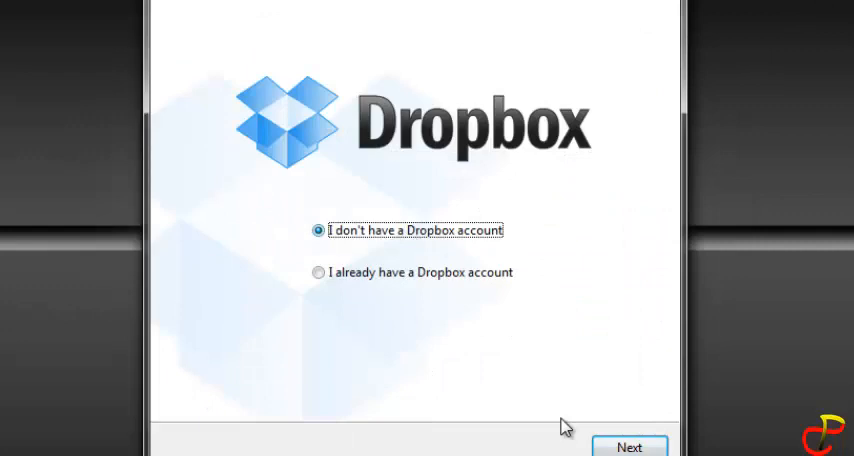
Back out of the new-account form, choose 'I already have a Dropbox account' and continue to sign in.
click(628, 448)
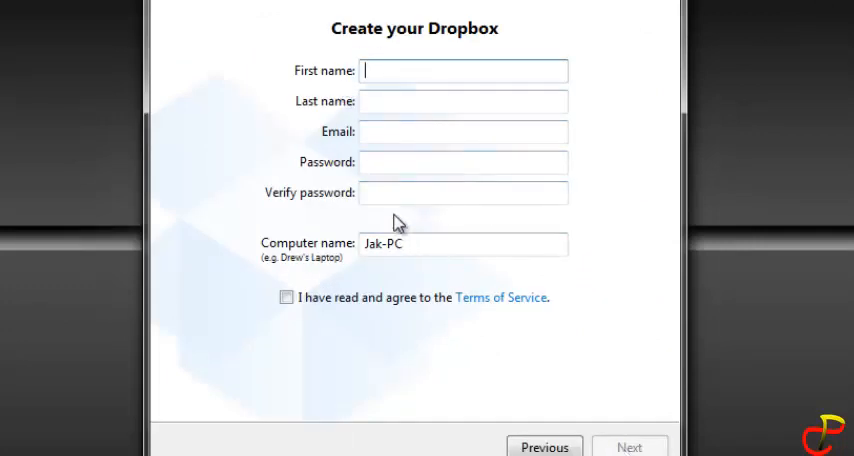
mouse_move(312, 312)
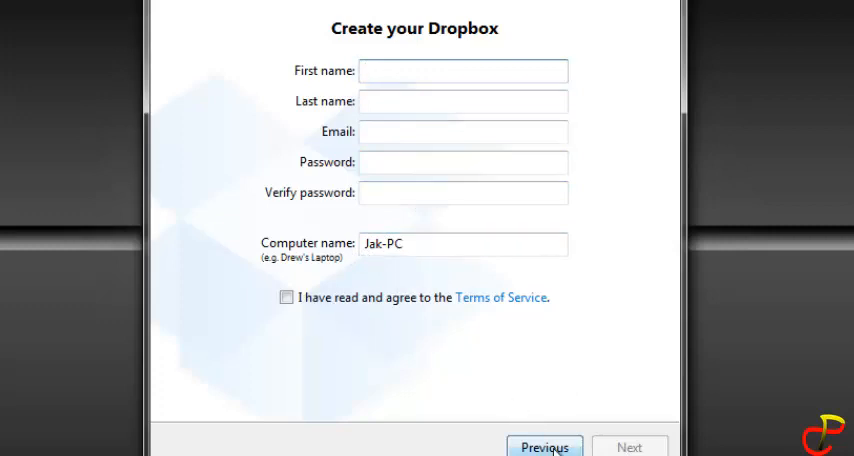
click(544, 448)
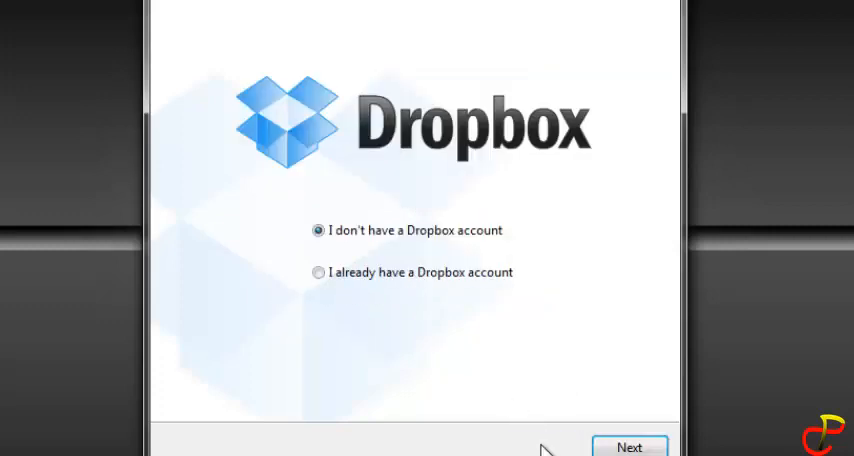
click(318, 272)
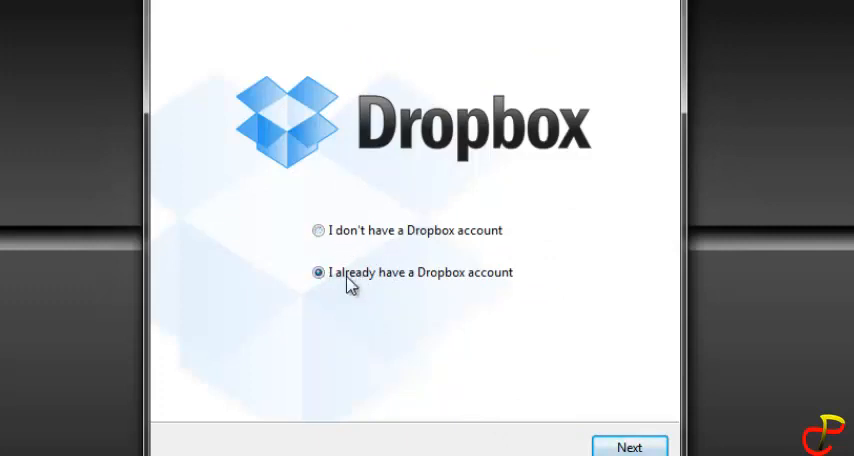
click(628, 448)
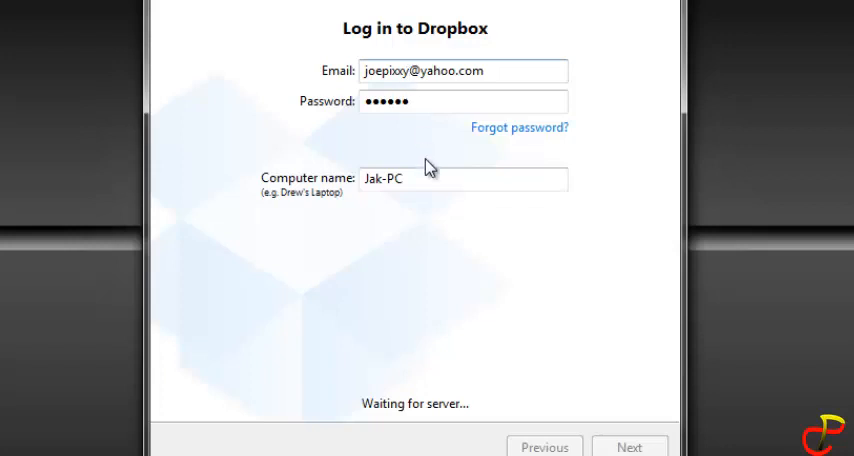
Choose Advanced setup and accept the default Dropbox folder location, reaching the selective sync choice.
click(630, 448)
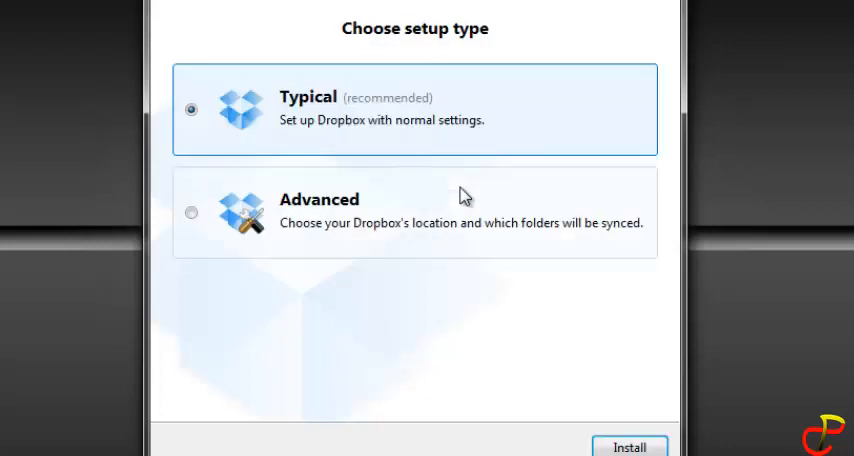
mouse_move(352, 128)
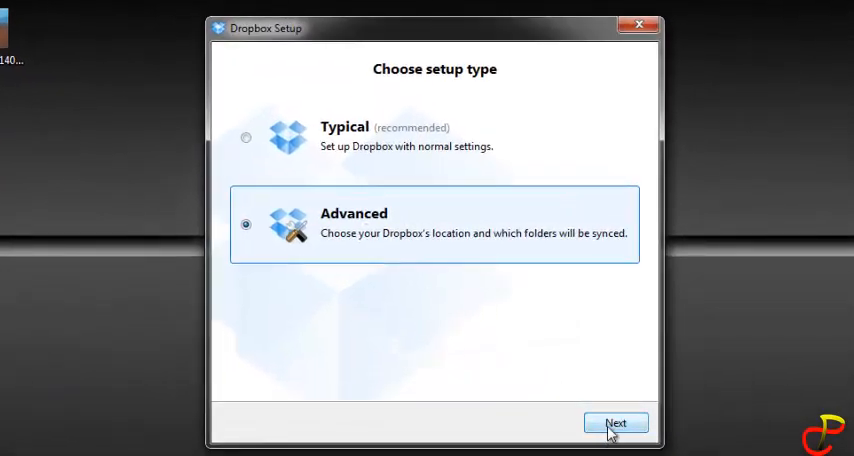
click(616, 422)
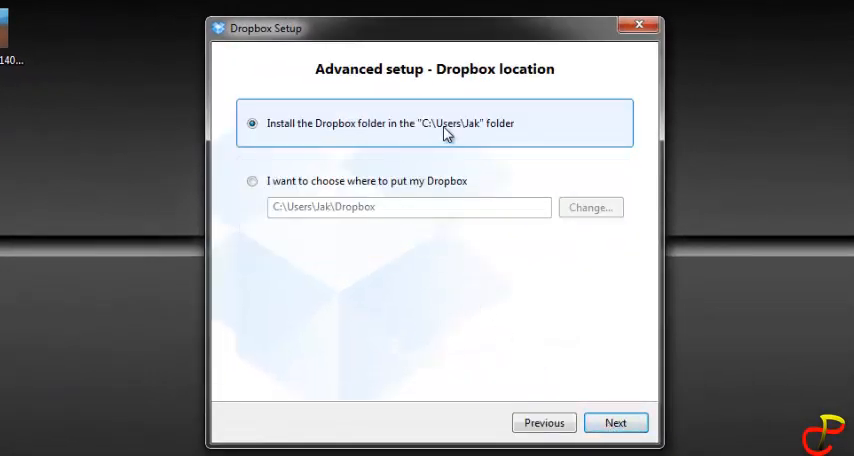
drag(266, 28, 250, 44)
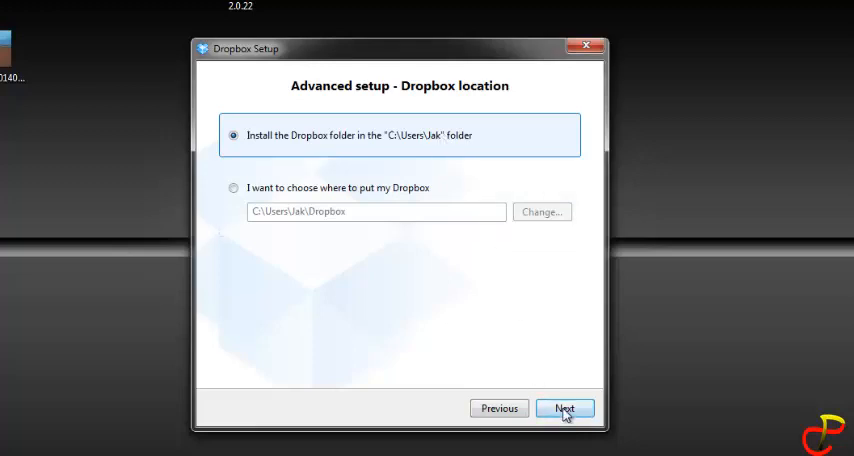
click(564, 408)
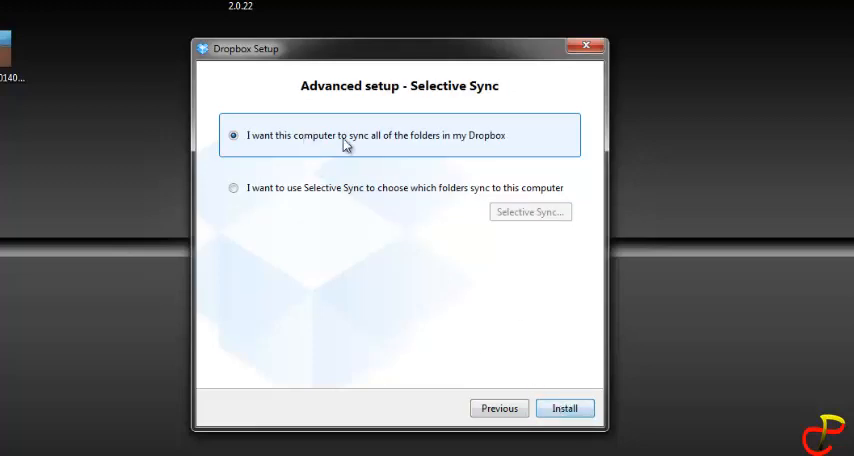
mouse_move(368, 208)
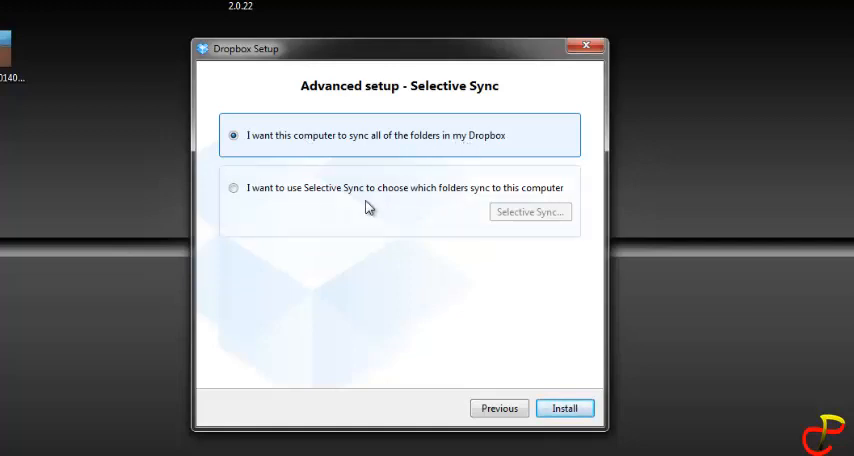
mouse_move(504, 210)
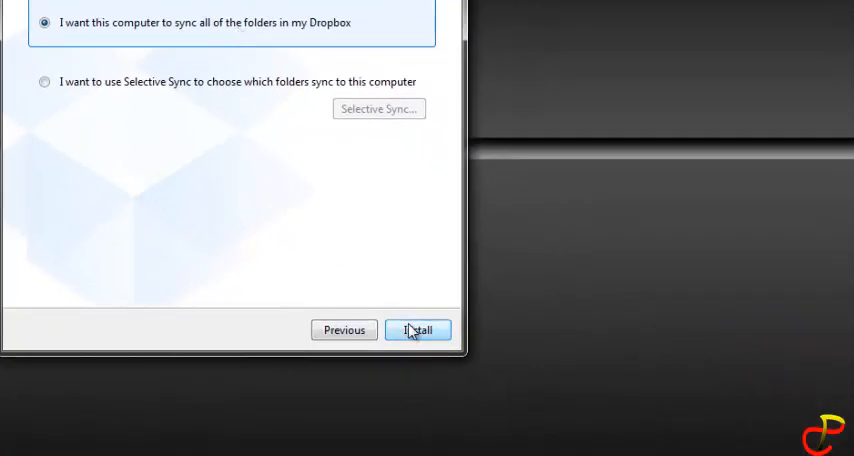
Install with all folders synced and advance the welcome tour to its "That's it!" page.
click(418, 330)
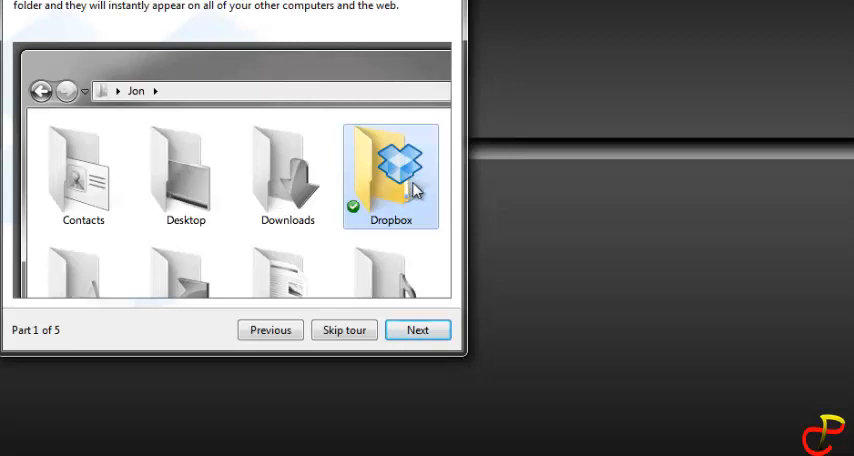
mouse_move(284, 256)
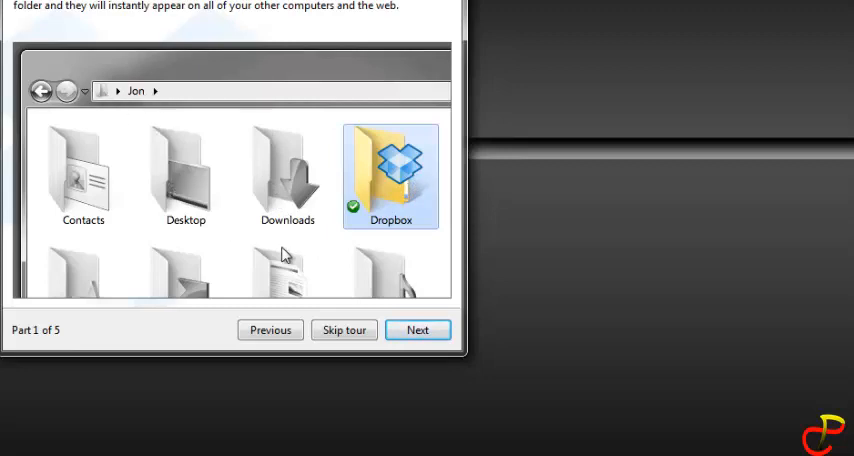
click(416, 330)
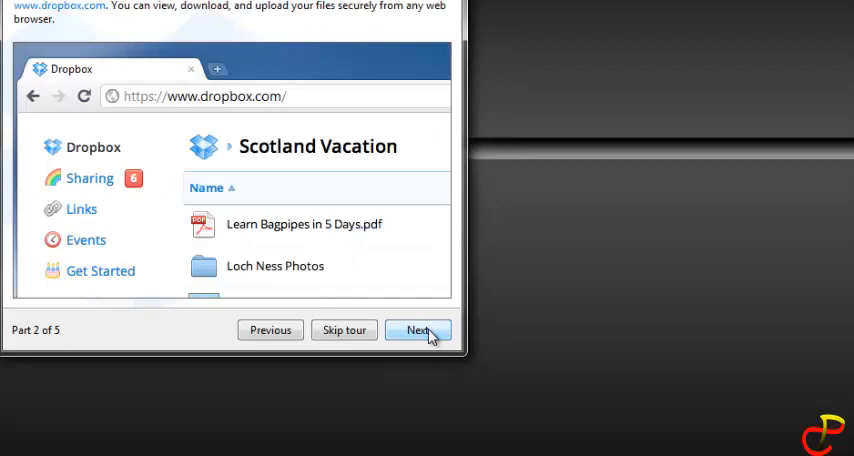
click(418, 330)
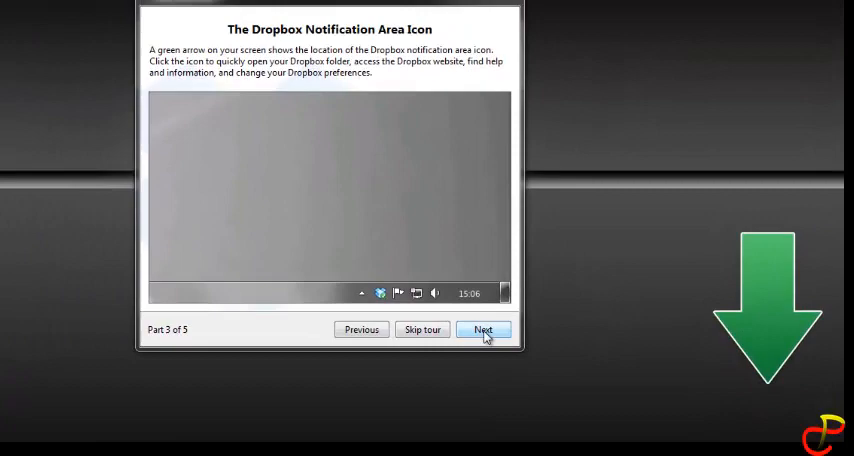
click(482, 328)
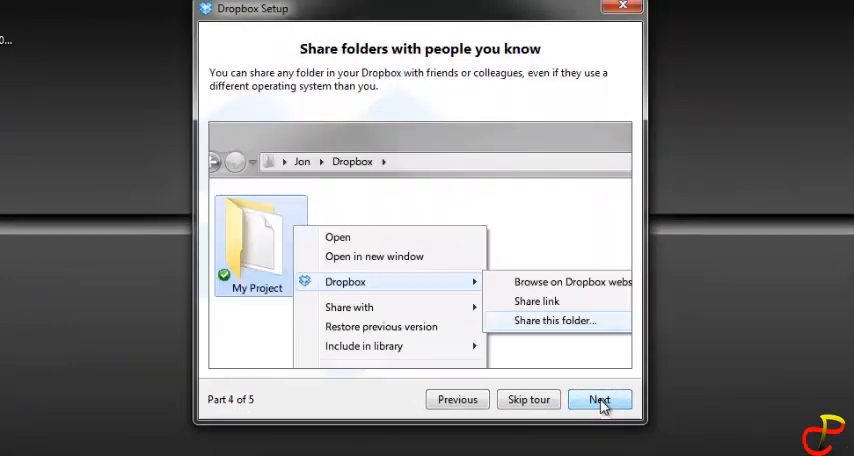
click(600, 400)
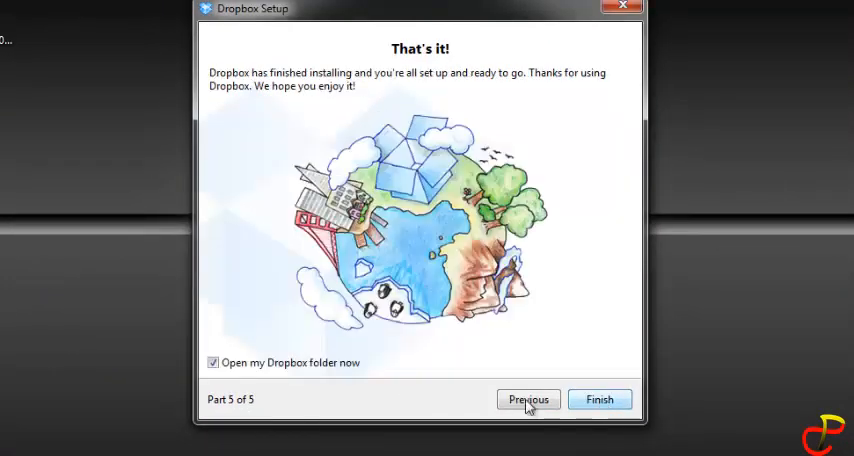
mouse_move(600, 400)
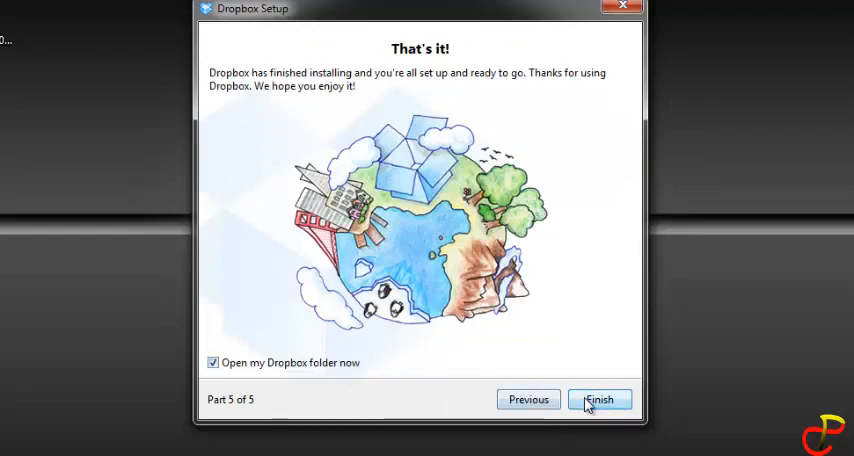
Finish setup, then upload the Desktop file named folder to Dropbox via the website's Upload button.
click(600, 400)
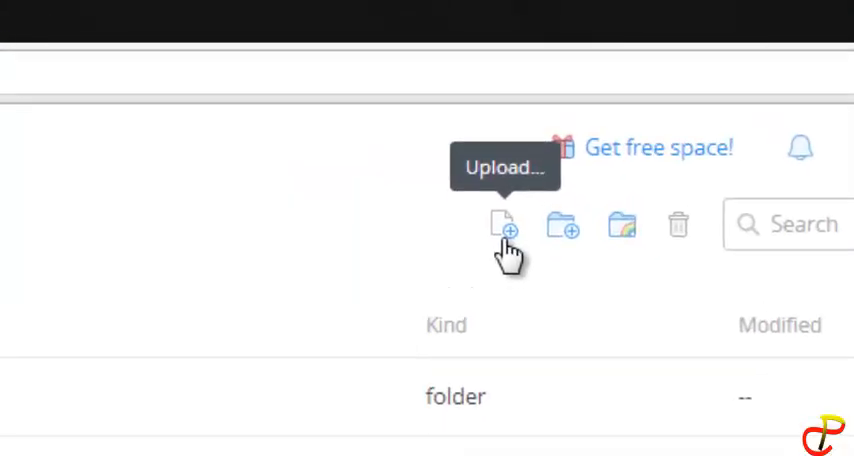
click(502, 224)
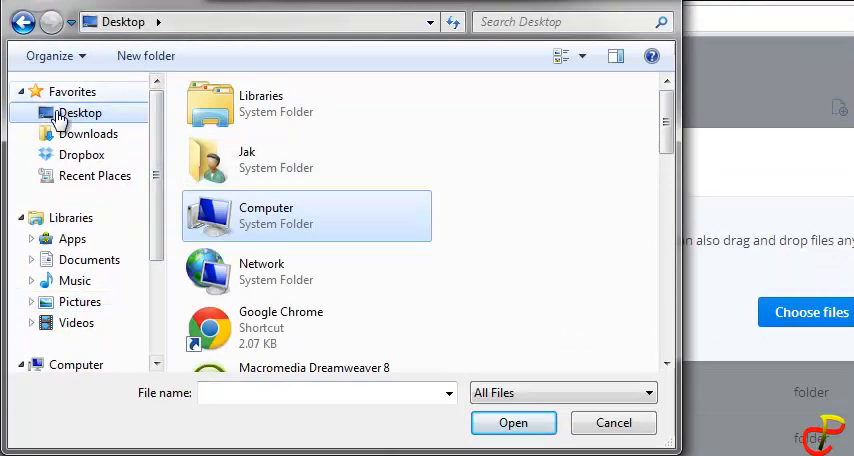
scroll(down, 3)
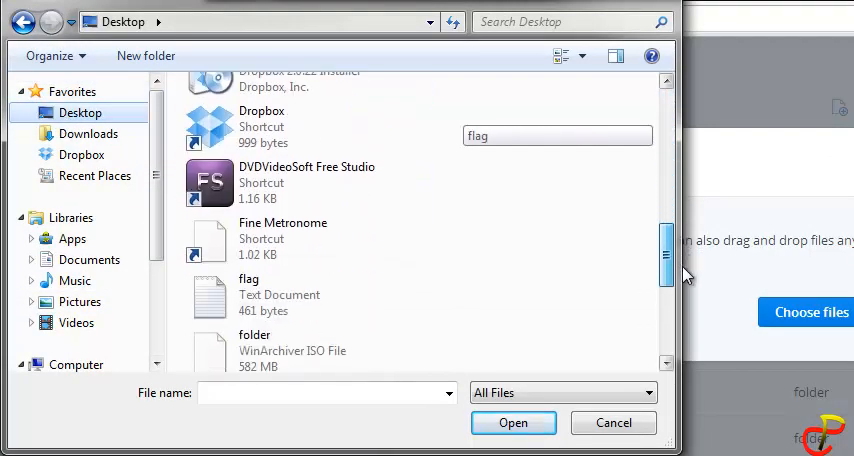
click(304, 182)
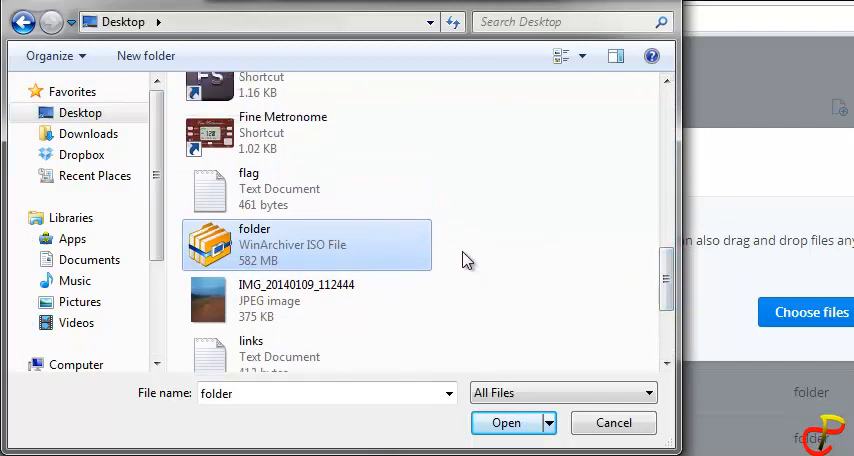
mouse_move(240, 248)
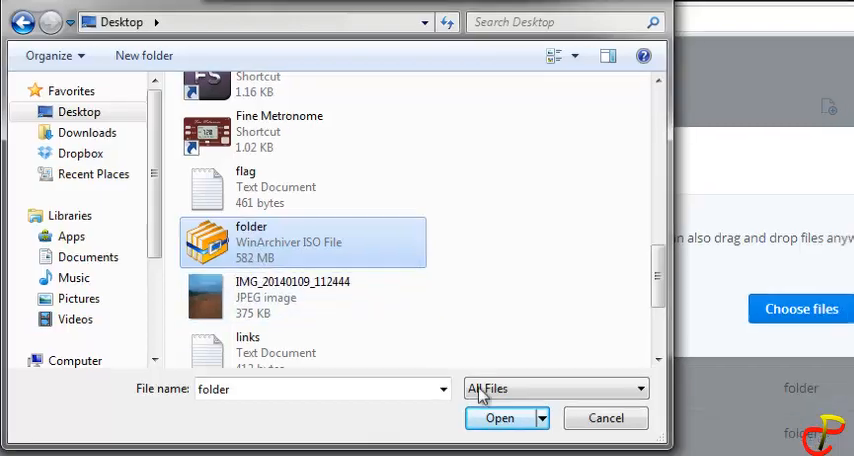
click(500, 418)
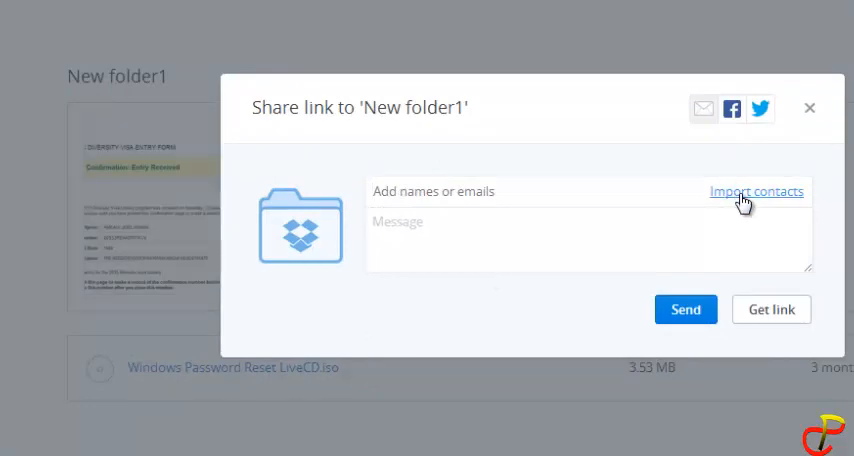
mouse_move(732, 108)
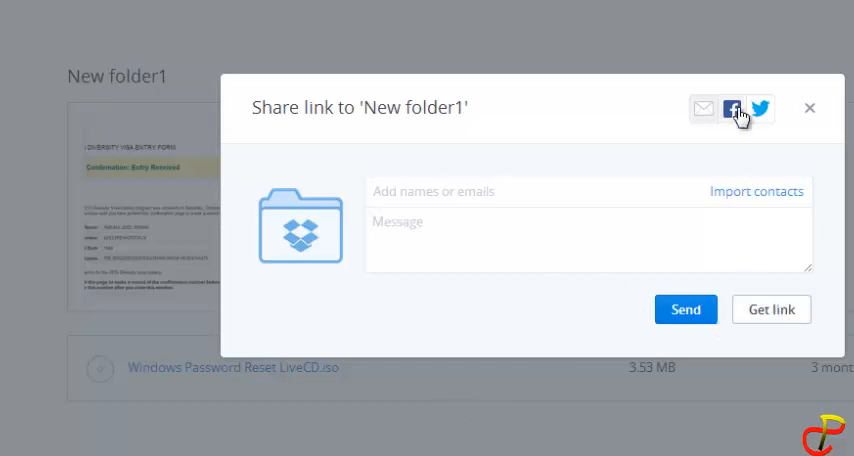
click(732, 108)
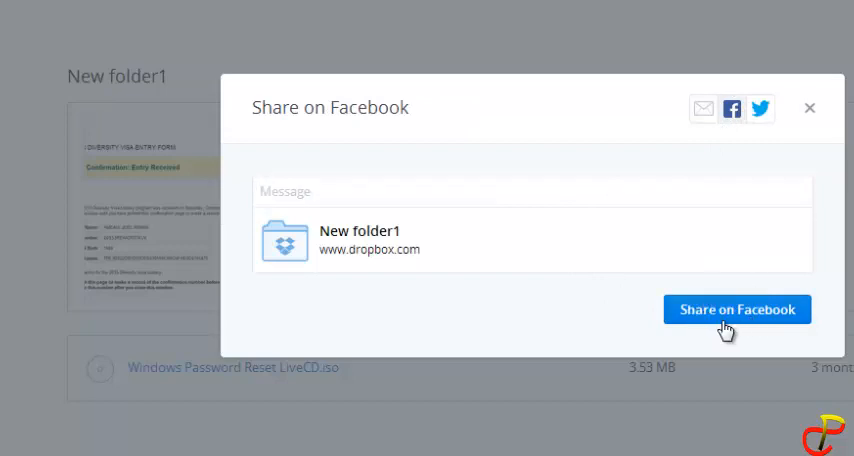
mouse_move(760, 110)
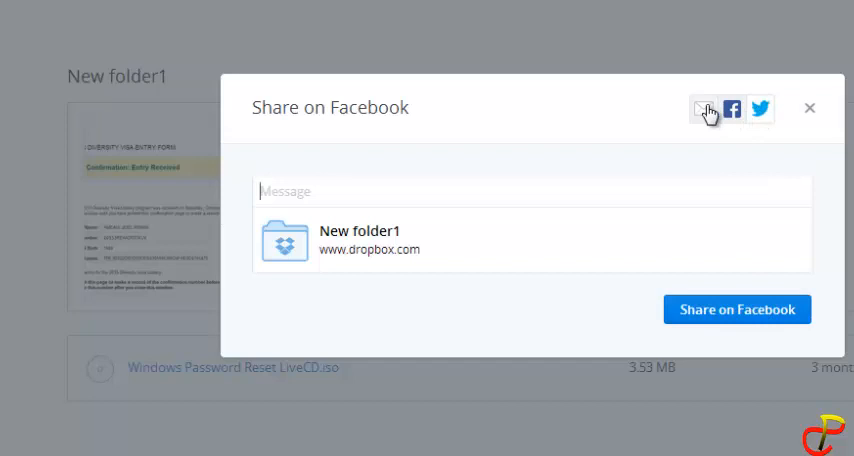
click(704, 108)
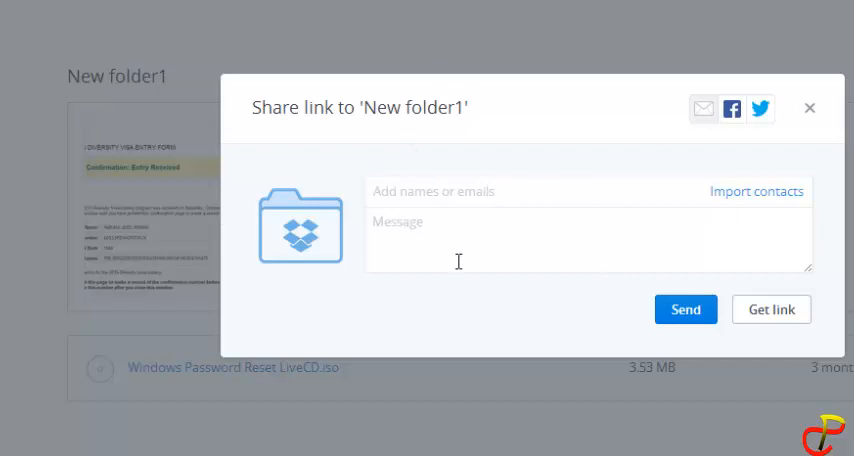
click(770, 308)
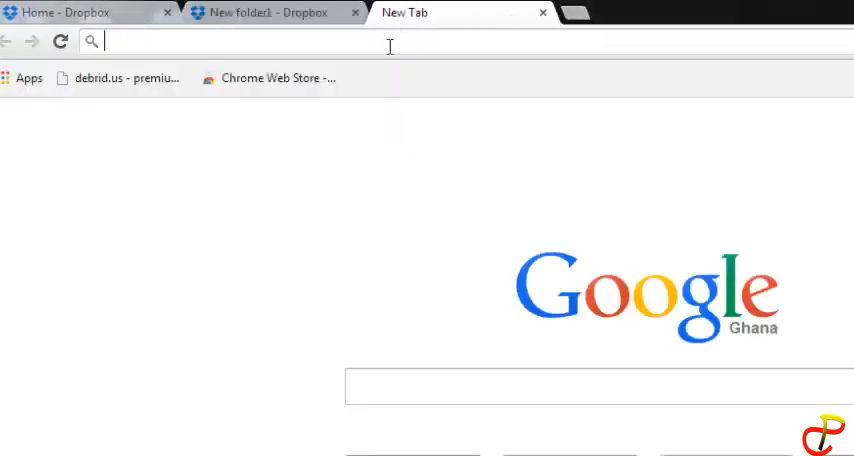
text(https://www.dropbox.com/sh/b8v0fjyxknf34oy/rQKq8KlpHx)
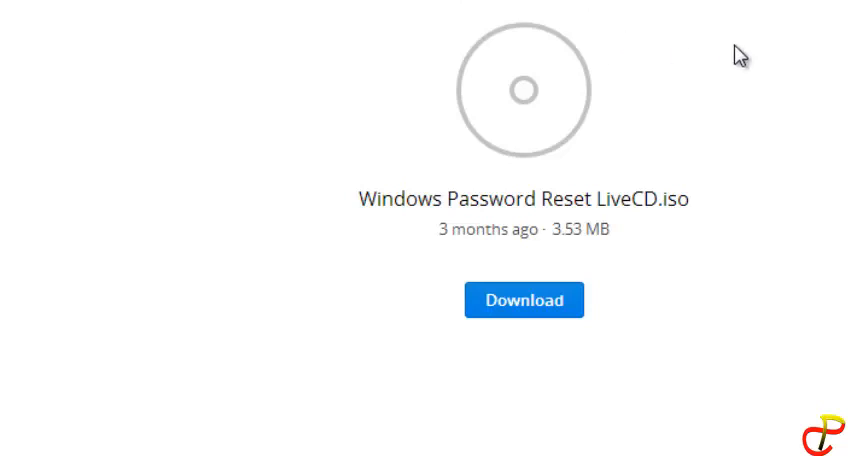
mouse_move(776, 108)
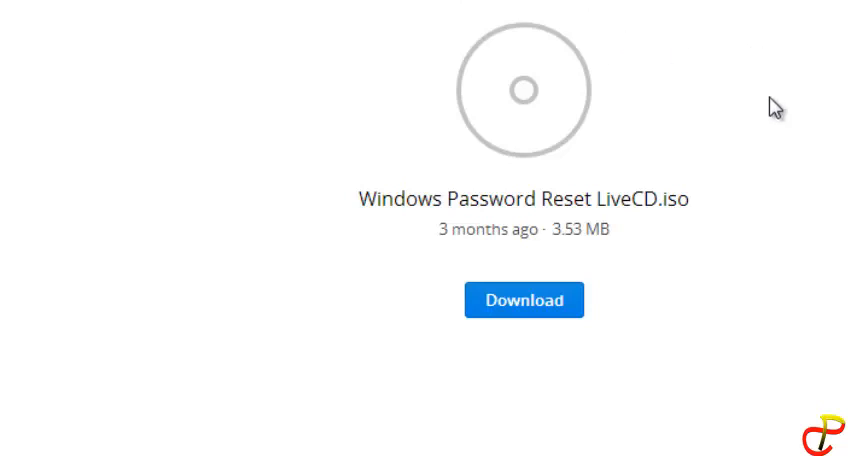